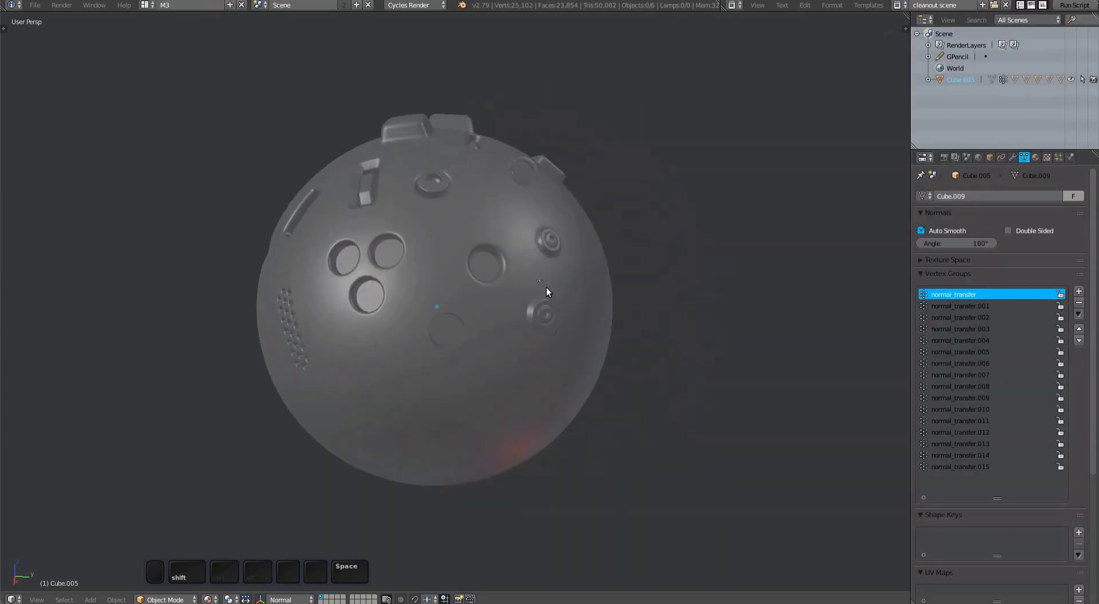
Step: Enter Edit Mode on the sphere mesh
{"action": "key", "text": "Tab"}
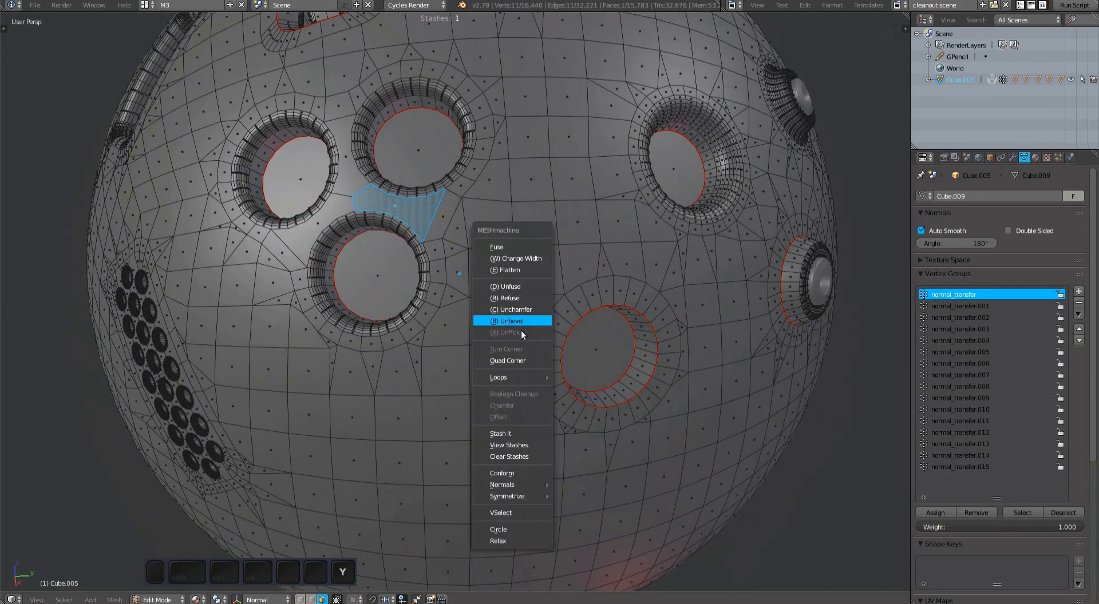
{"action": "left_click", "coordinate": [508, 321]}
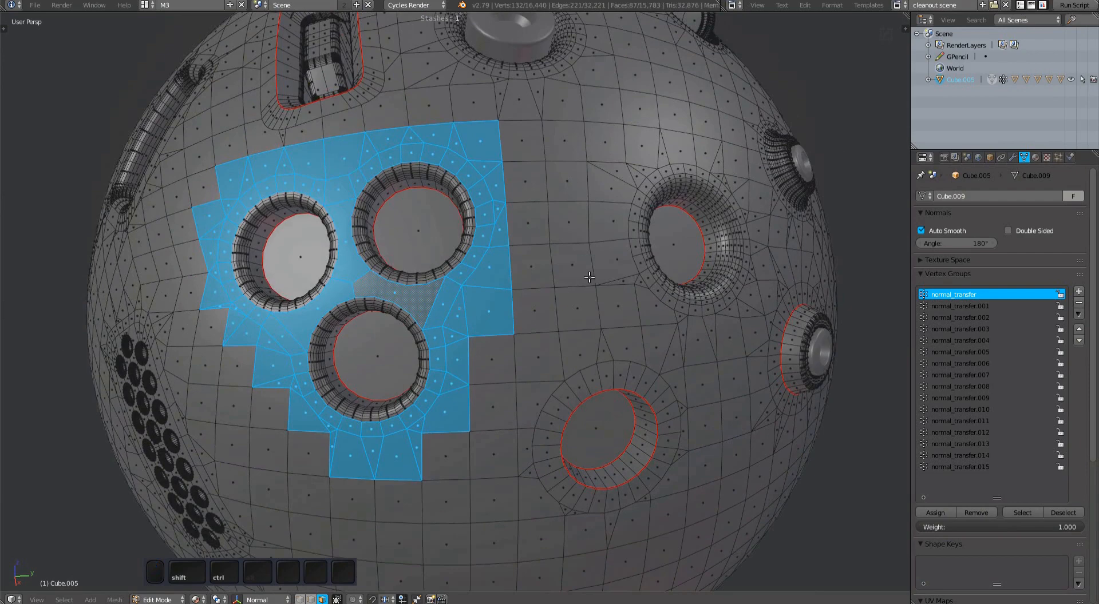
{"action": "key", "text": "a"}
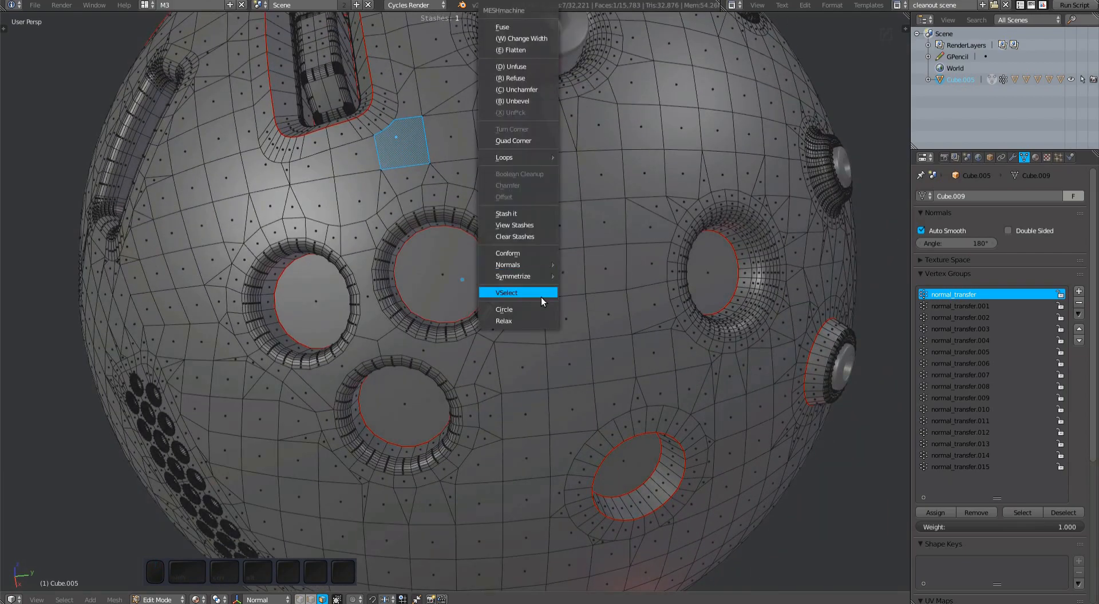
Step: Run VSelect and scroll through groups, marking normal_transfer and normal_transfer.003 for selection
{"action": "left_click", "coordinate": [507, 292]}
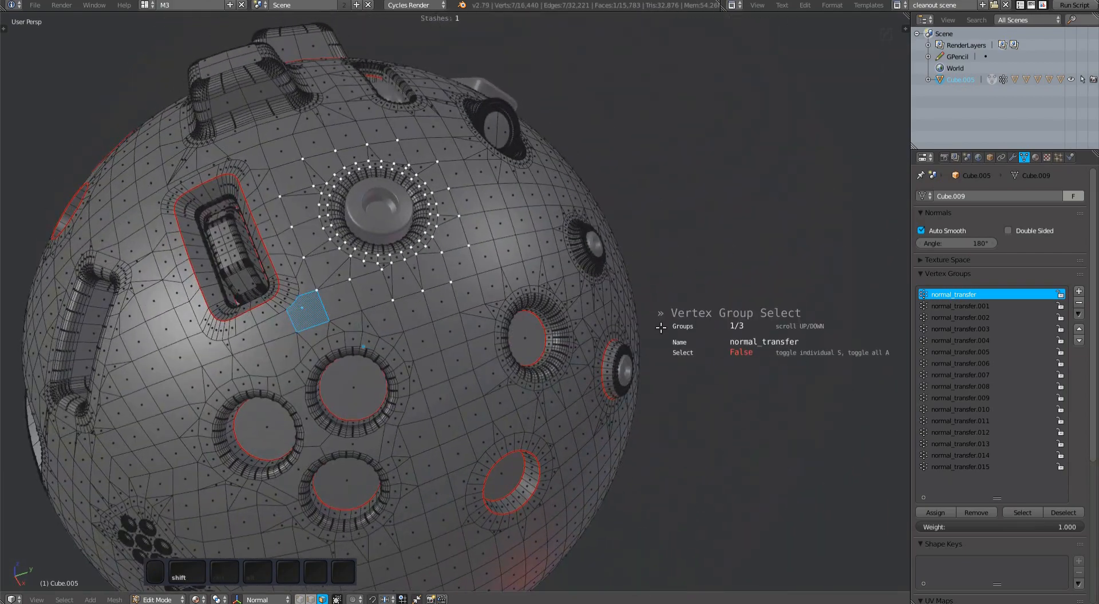
{"action": "scroll", "scroll_direction": "down", "scroll_amount": 3}
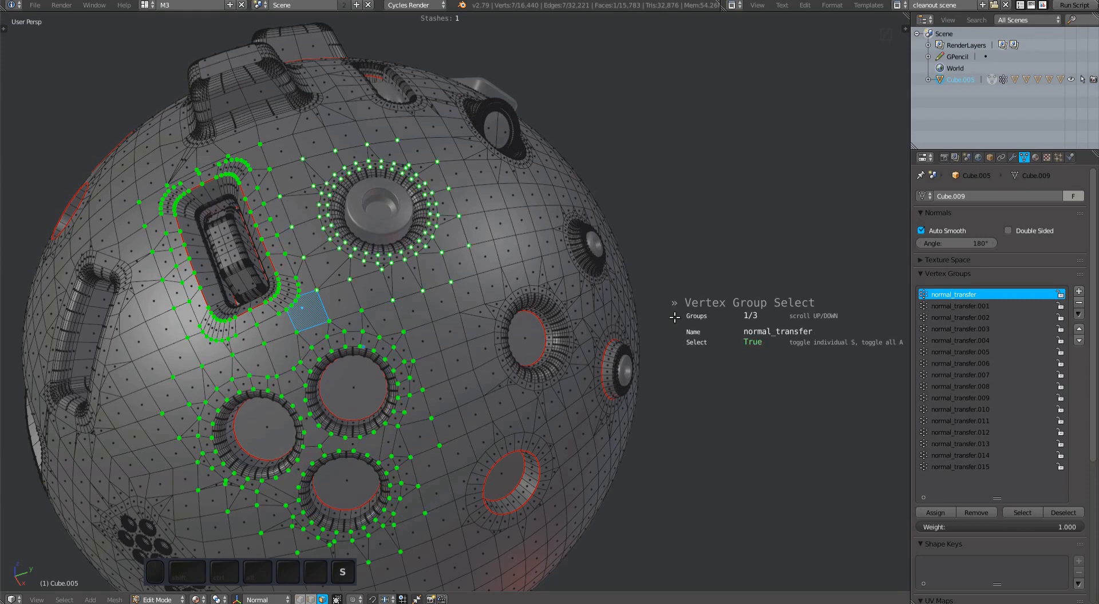
{"action": "scroll", "scroll_direction": "down", "scroll_amount": 3}
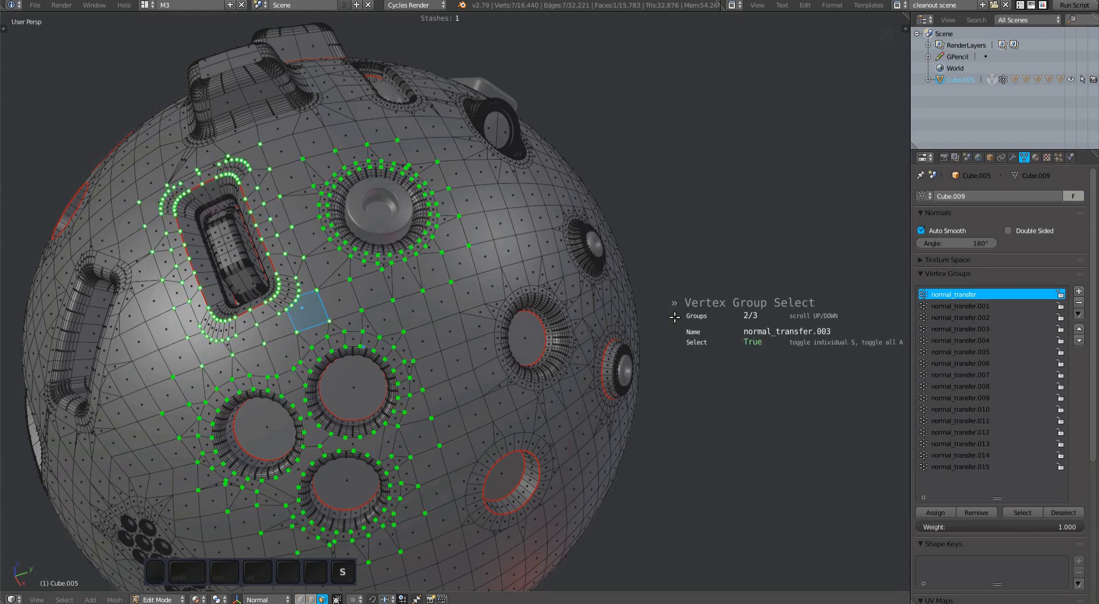
{"action": "key", "text": "a"}
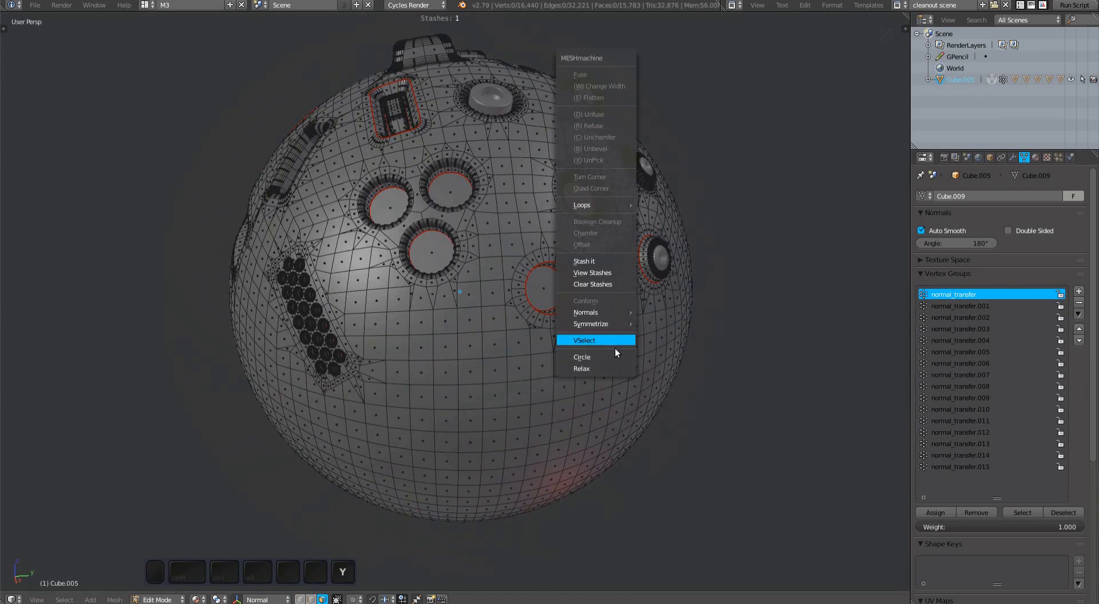
Step: Launch VSelect again and browse to group 16/16, normal_transfer.015
{"action": "left_click", "coordinate": [585, 340]}
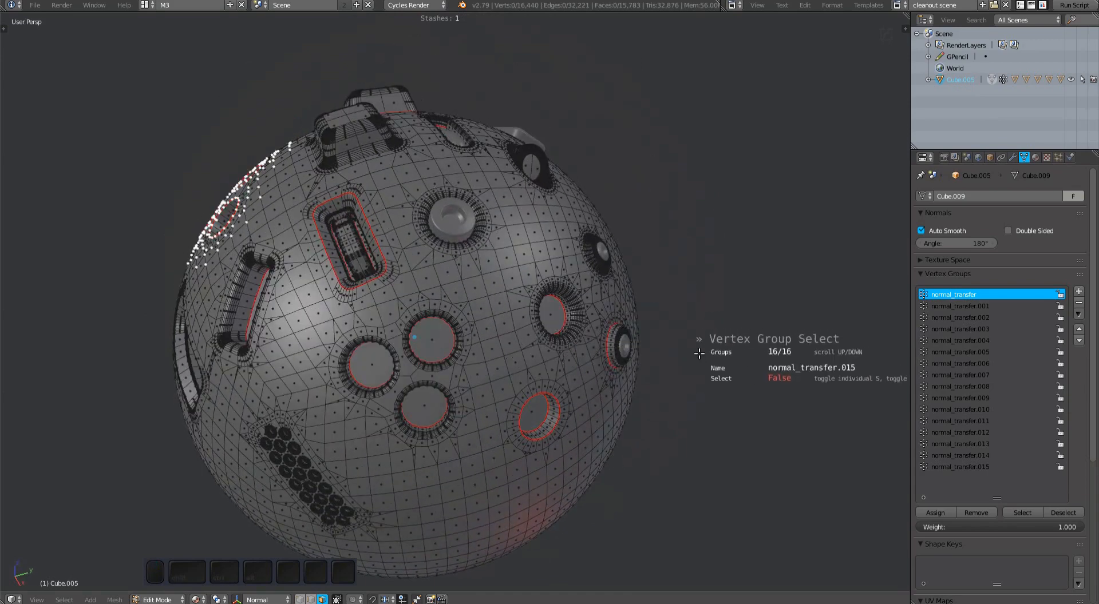